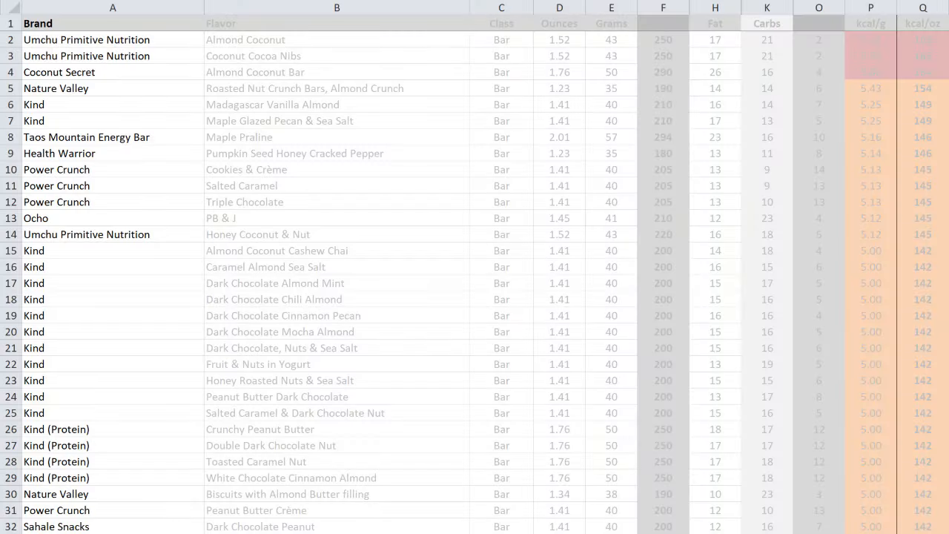
pyautogui.click(337, 8)
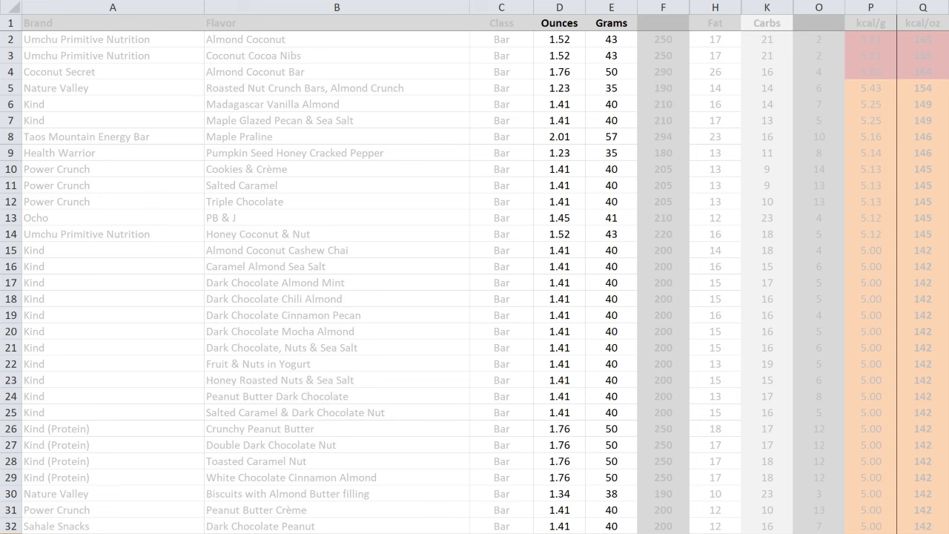
pyautogui.click(661, 7)
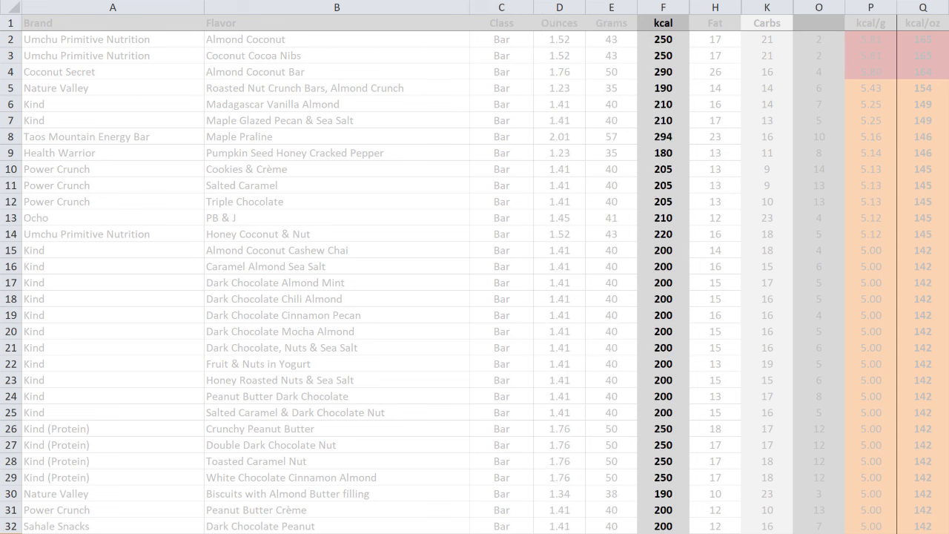